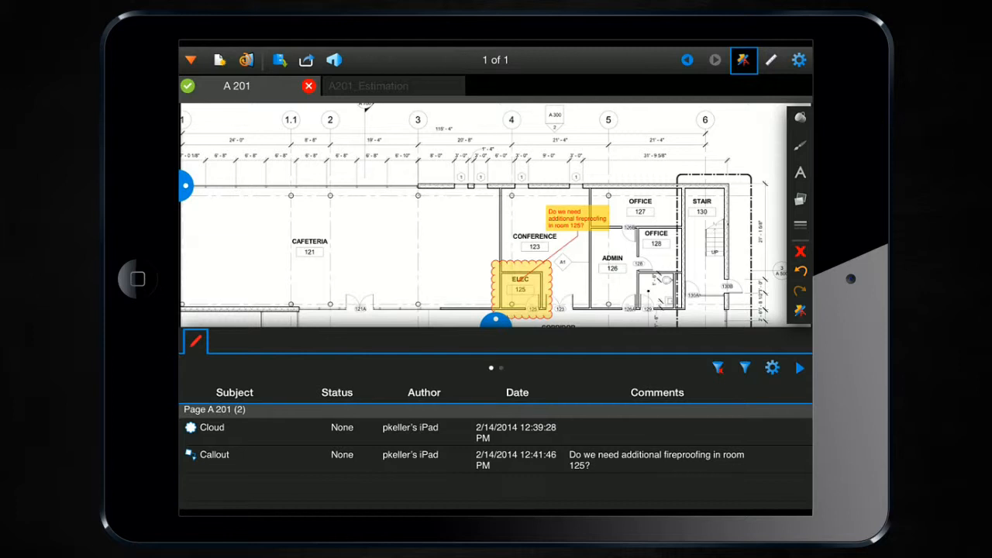
Open the reply entry for the room 125 fireproofing Callout markup in the Markups list
{"action": "left_click", "coordinate": [213, 454]}
{"action": "type", "text": "Codes che"}
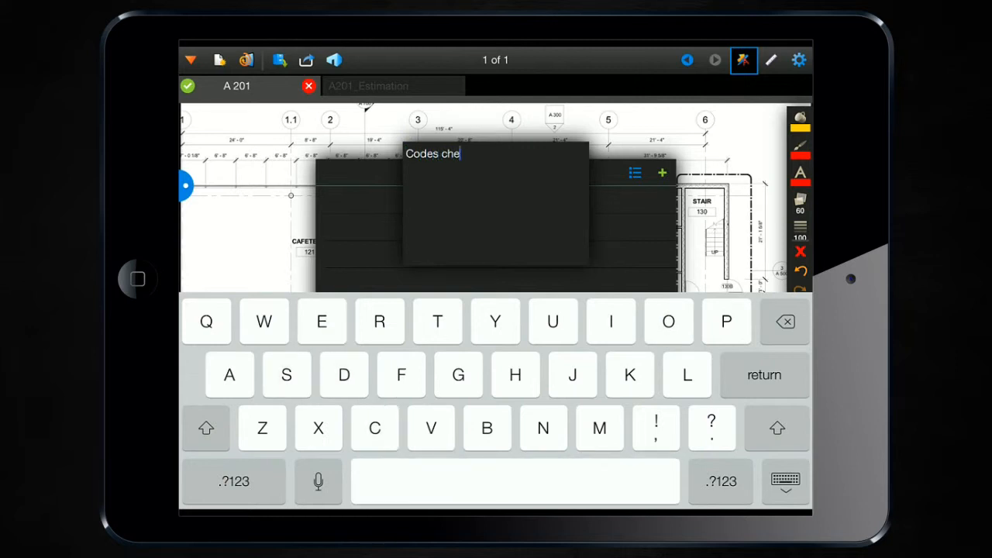
Type the reply text so it reads "Codes check. We are o"
{"action": "type", "text": "ck. W"}
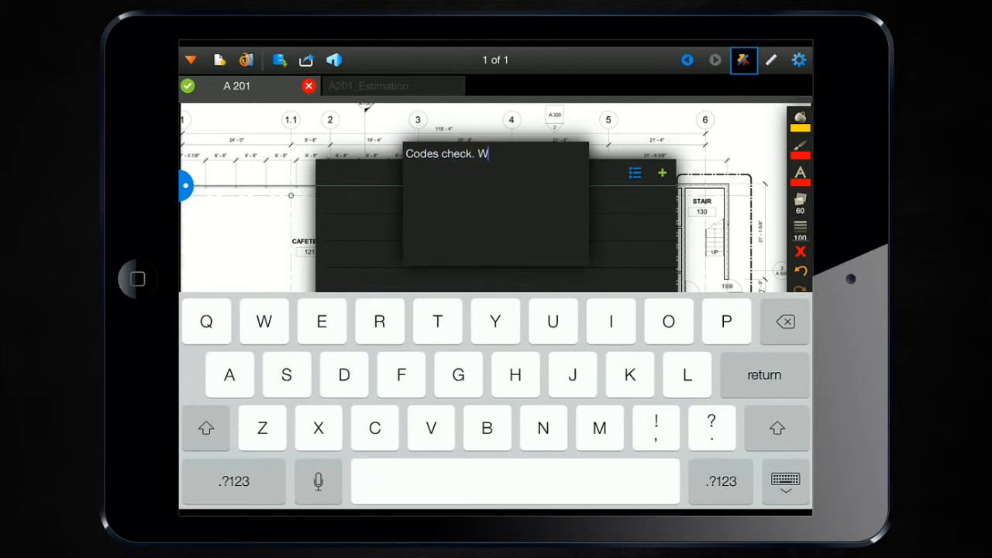
{"action": "type", "text": "e are o"}
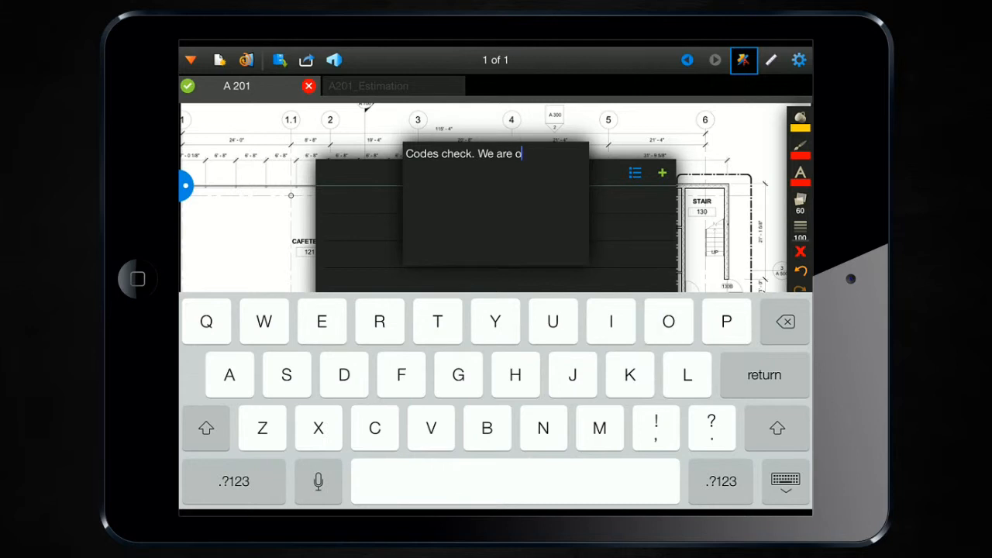